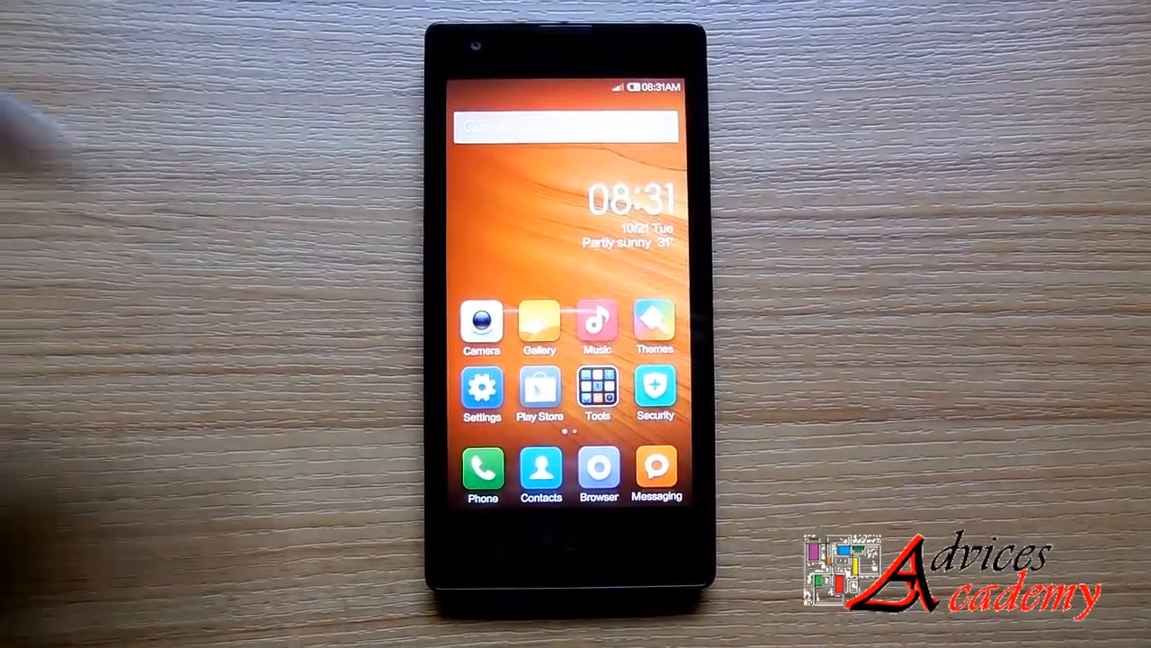
Enter Settings and scroll down toward the Do Not Disturb schedule options.
{"action": "left_click", "coordinate": [482, 396]}
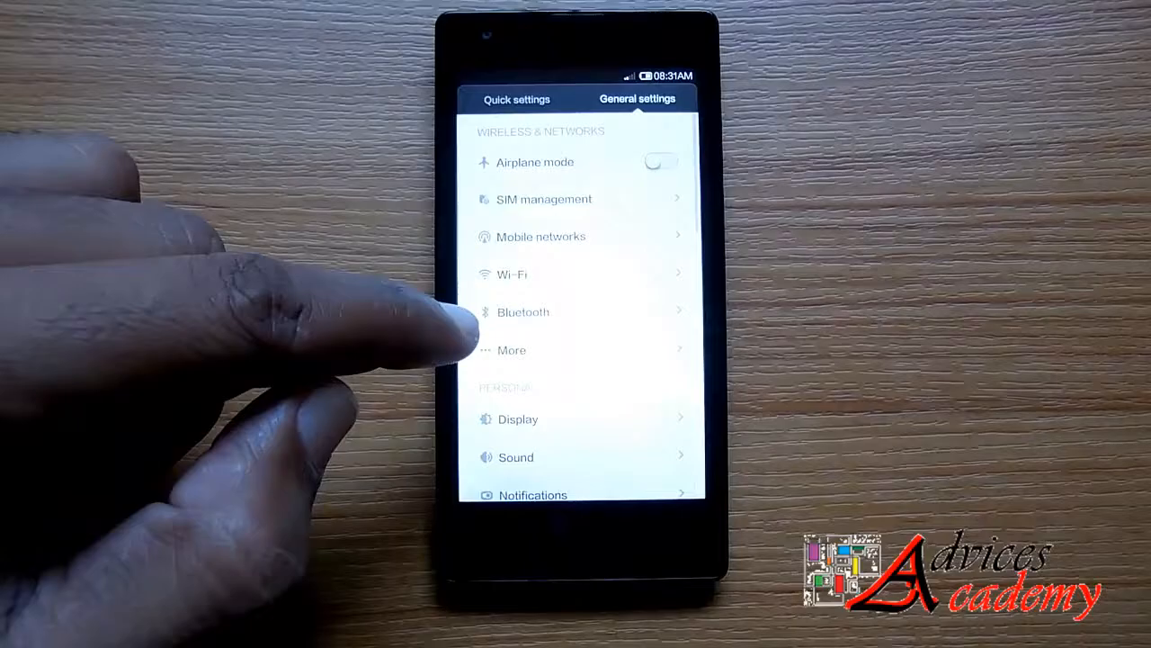
{"action": "scroll", "scroll_direction": "down", "scroll_amount": 3}
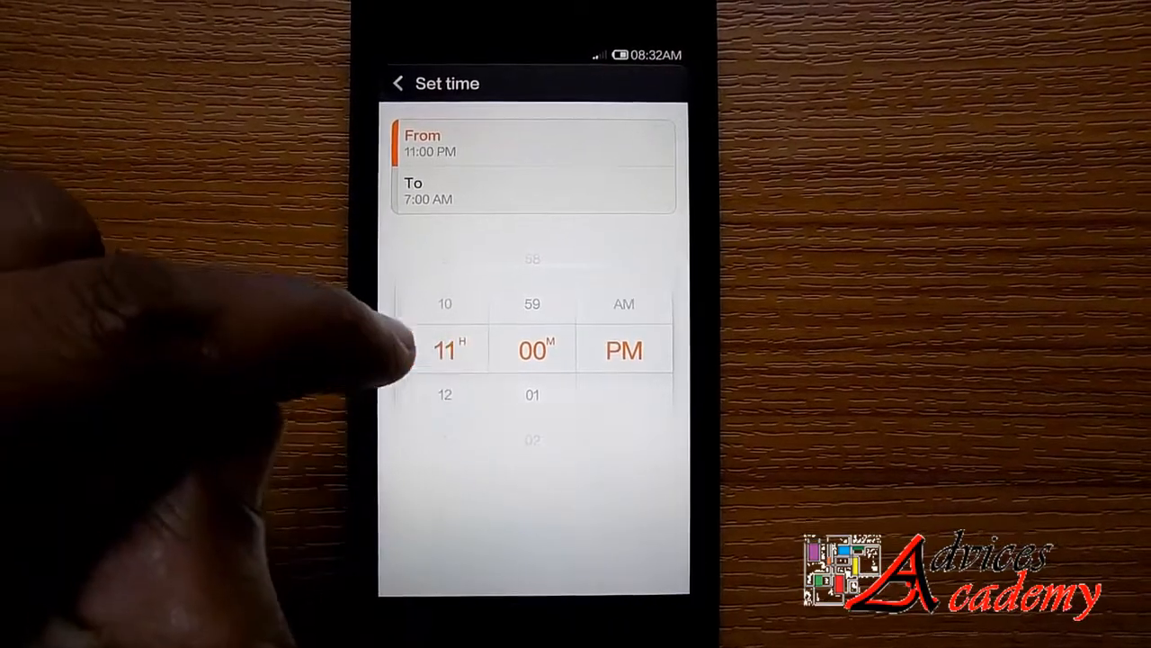
Set the schedule end time to 5:00 AM and keep the 11:59 PM–5:00 AM range.
{"action": "left_click", "coordinate": [532, 189]}
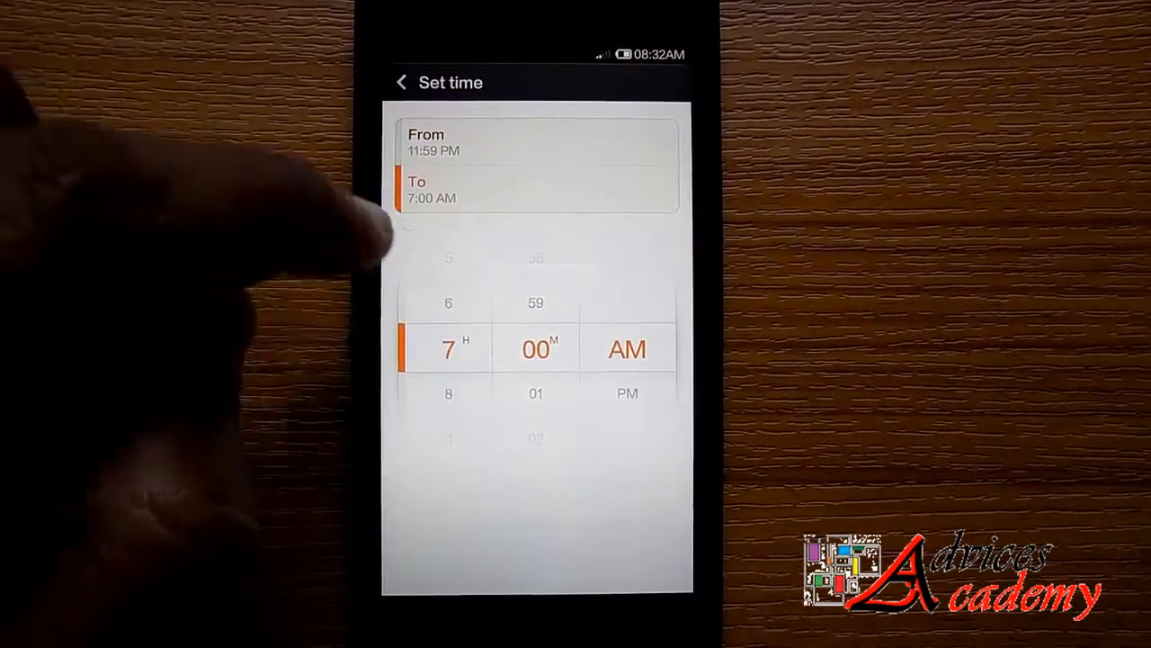
{"action": "scroll", "scroll_direction": "down", "scroll_amount": 3}
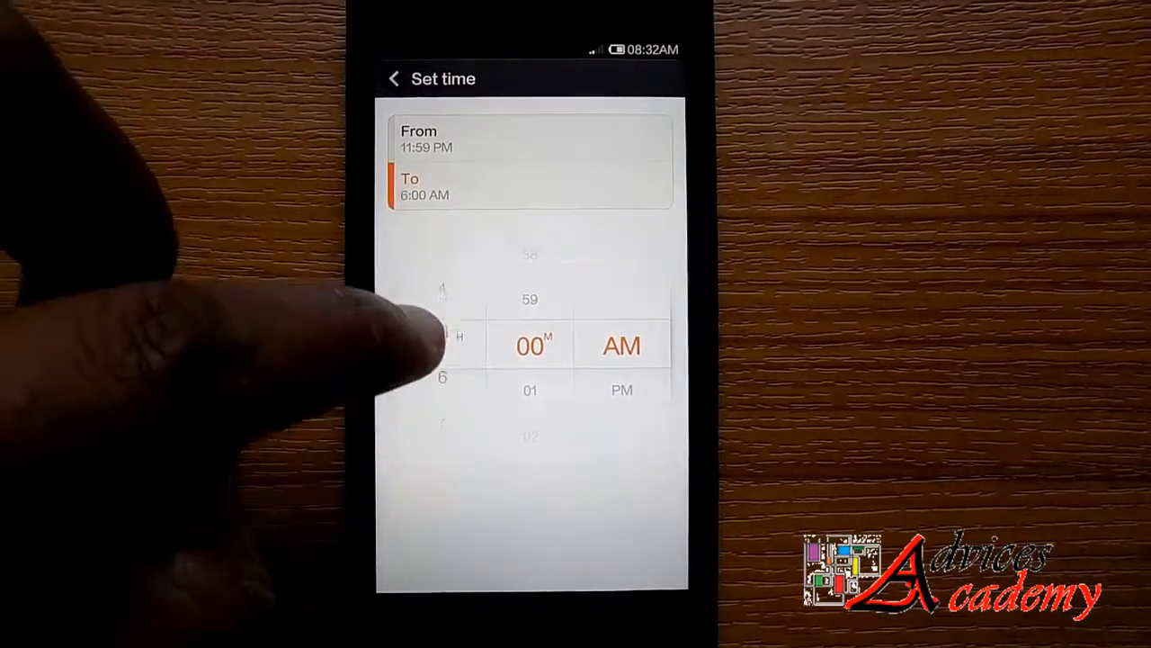
{"action": "scroll", "scroll_direction": "down", "scroll_amount": 3}
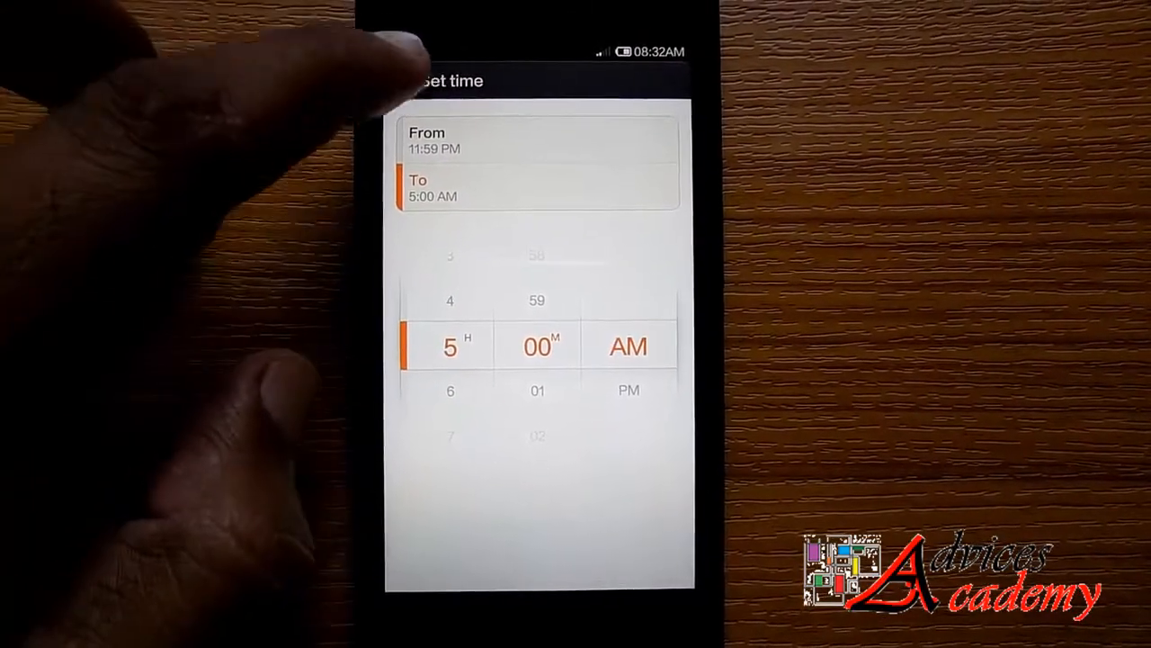
{"action": "left_click", "coordinate": [401, 62]}
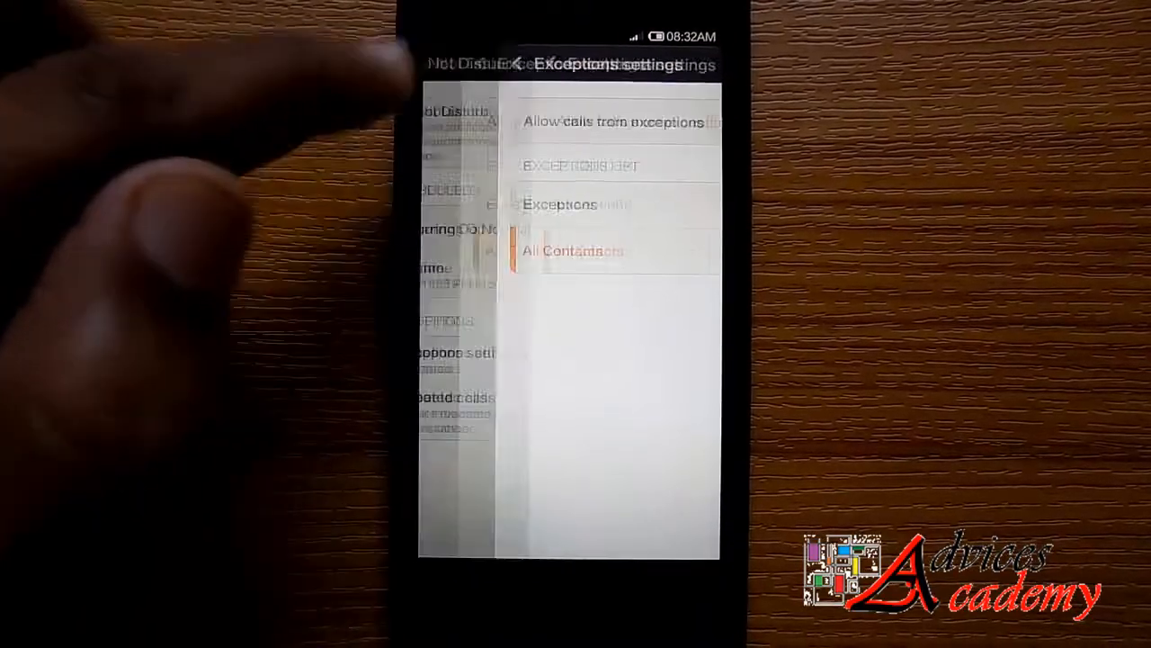
Return to the Do Not Disturb page and switch on the Repeated calls exception.
{"action": "left_click", "coordinate": [441, 65]}
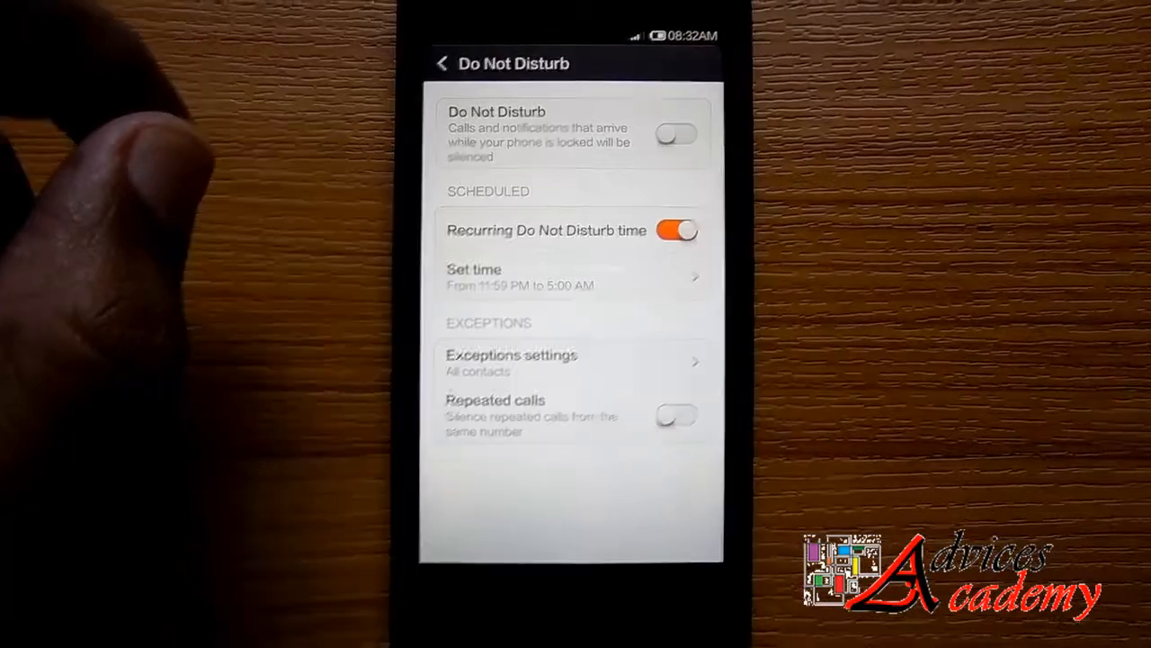
{"action": "left_click", "coordinate": [676, 416]}
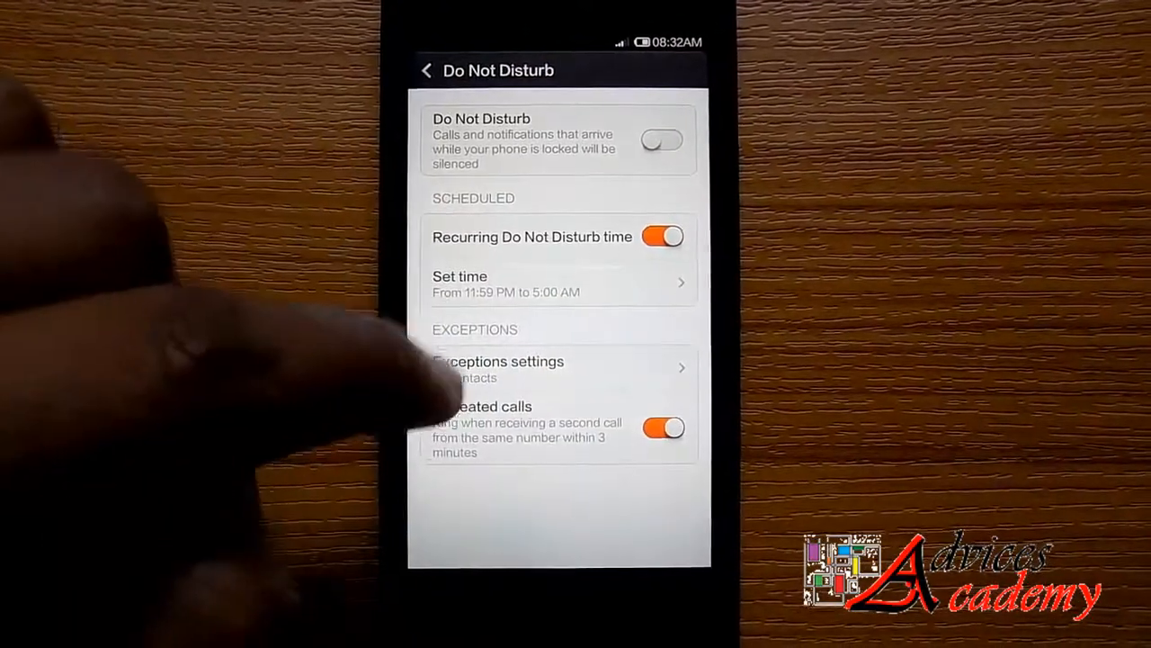